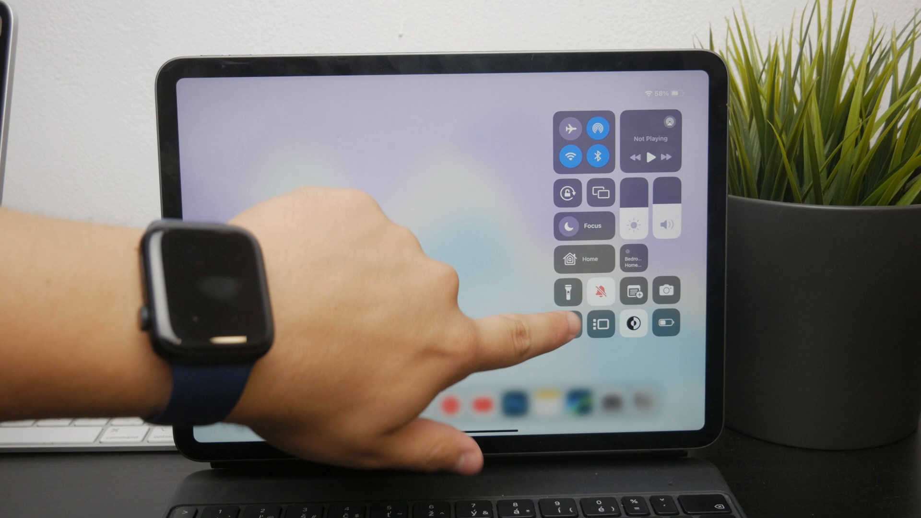
# - Start a screen recording from Control Center and return to the home screen
pyautogui.click(567, 323)
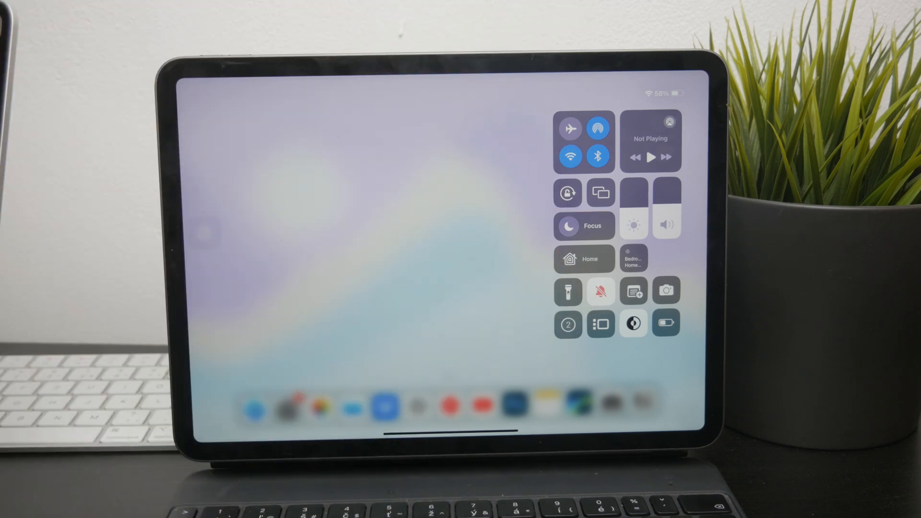
pyautogui.click(567, 324)
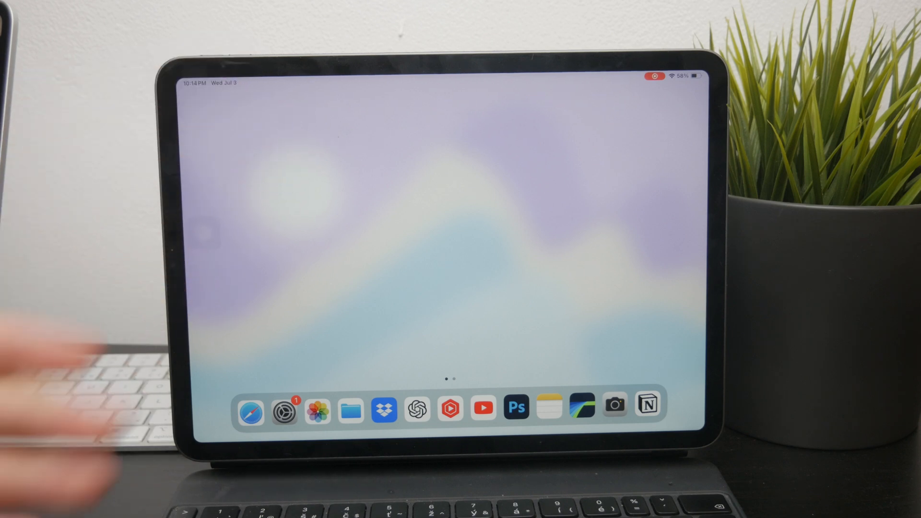
# - Stop the running screen recording via the red status-bar indicator and confirm Stop
pyautogui.click(654, 77)
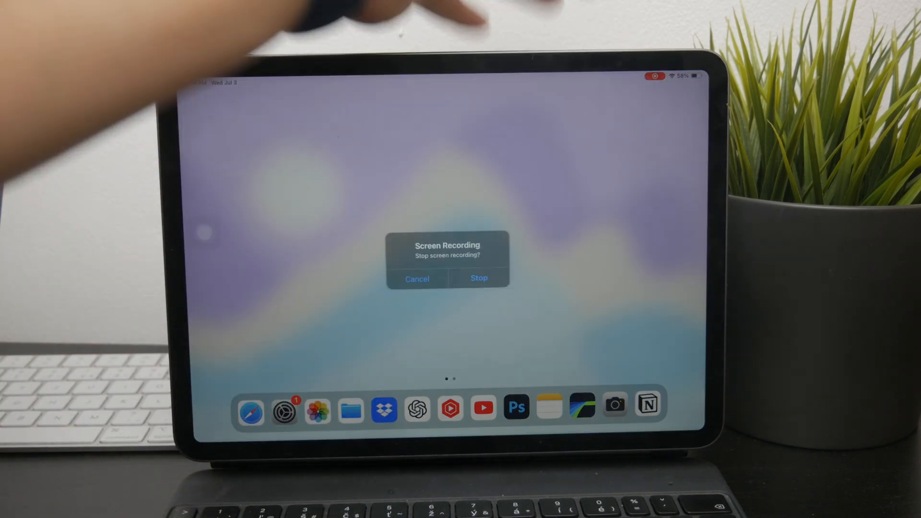
pyautogui.click(478, 278)
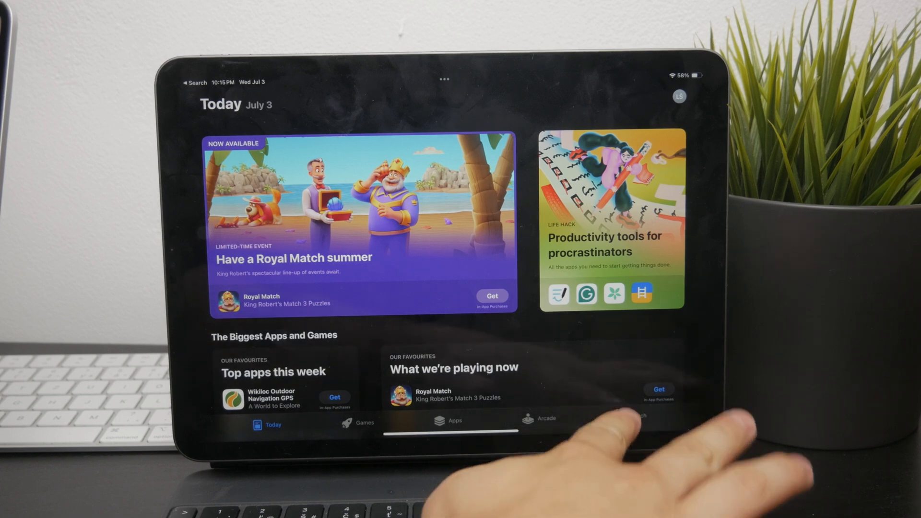
# - Search the App Store for 'capcut' and show the video editor results
pyautogui.click(631, 420)
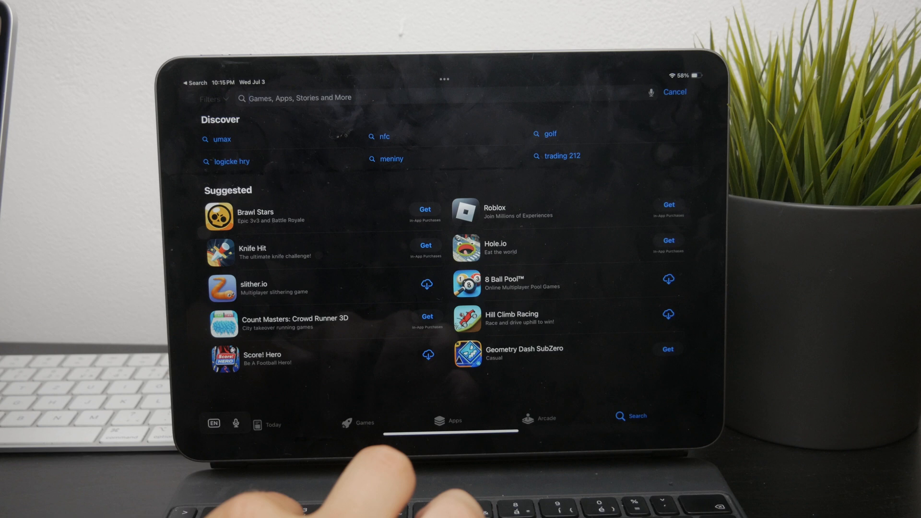
pyautogui.write('capcut')
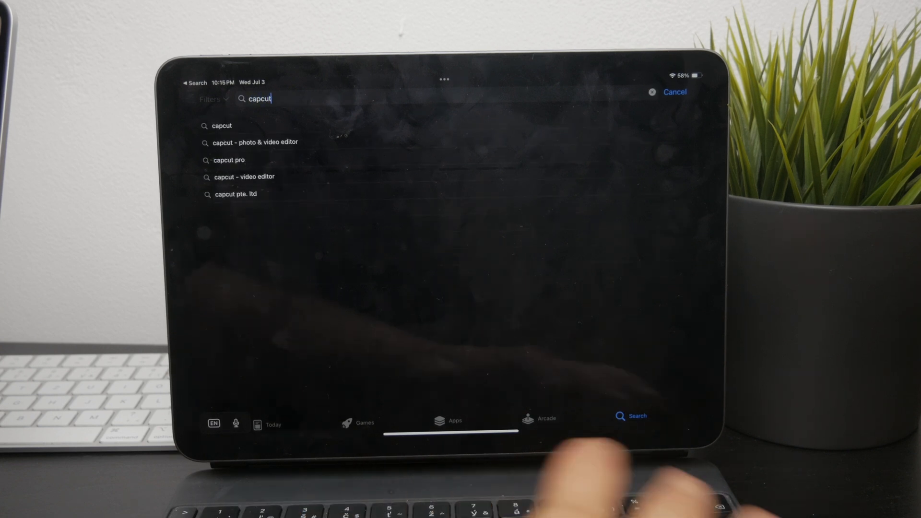
pyautogui.press('enter')
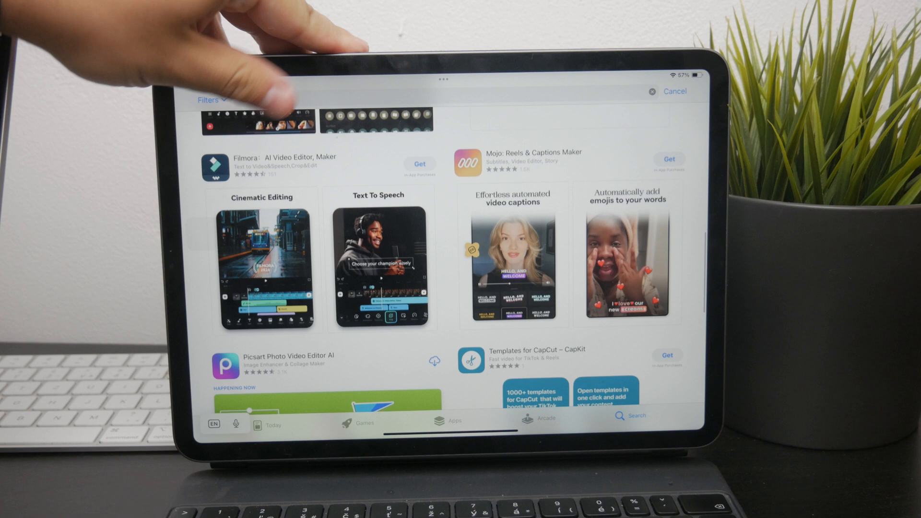
# - Enter 'imo' in the search field, then leave the App Store for the home screen
pyautogui.write('imo')
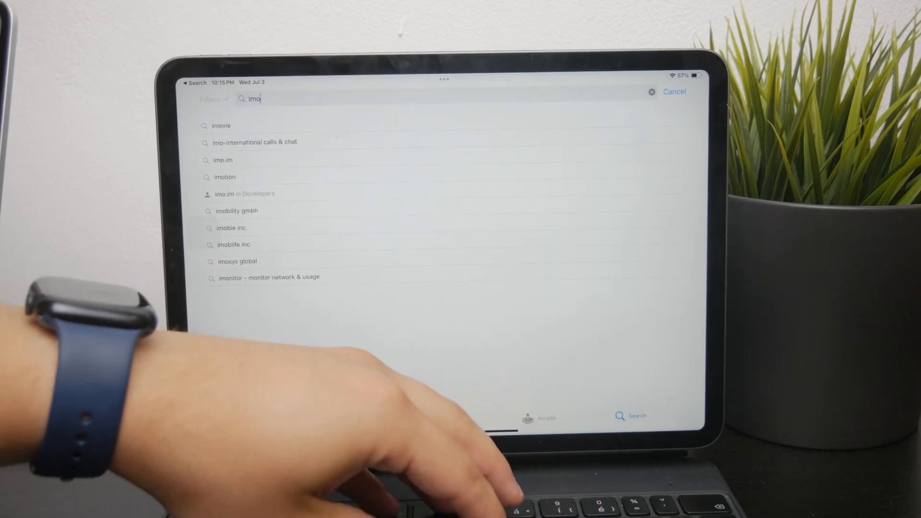
pyautogui.click(220, 125)
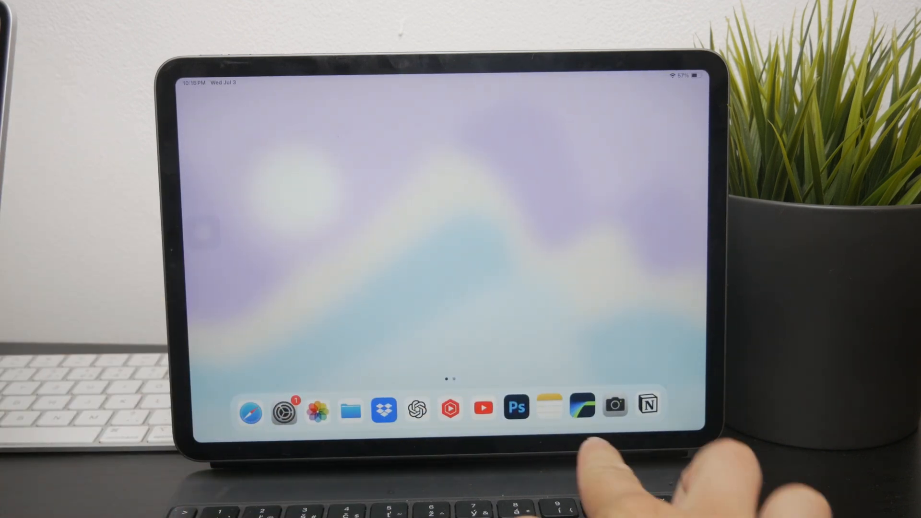
pyautogui.click(583, 407)
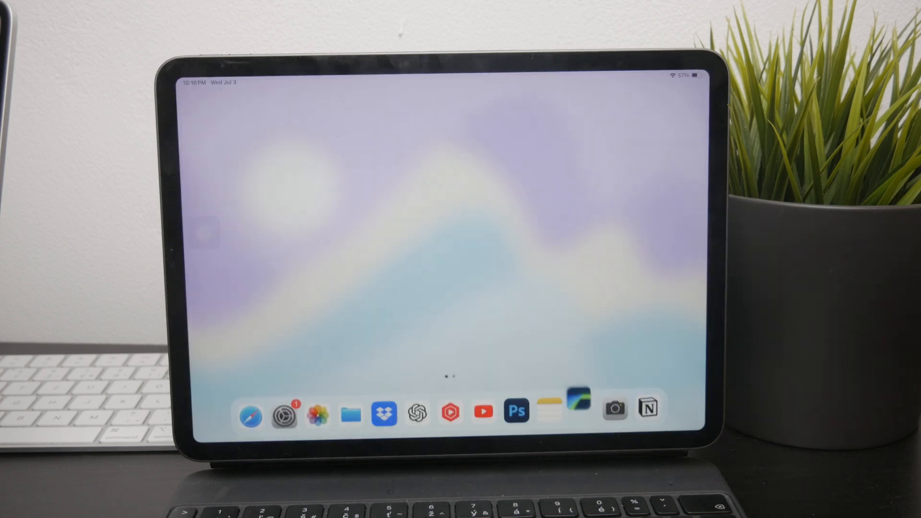
# - Launch CapCut and skip its sign-in screen to reach the projects home
pyautogui.hscroll(-3)
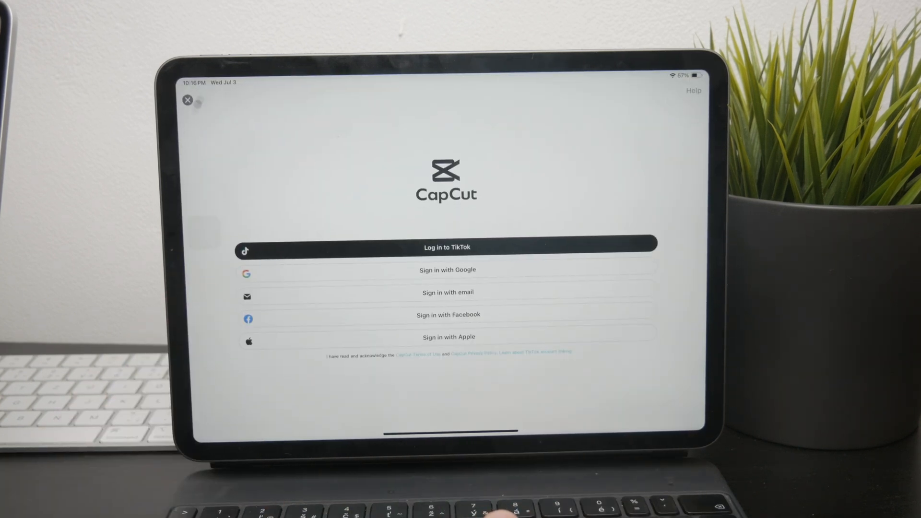
pyautogui.click(187, 100)
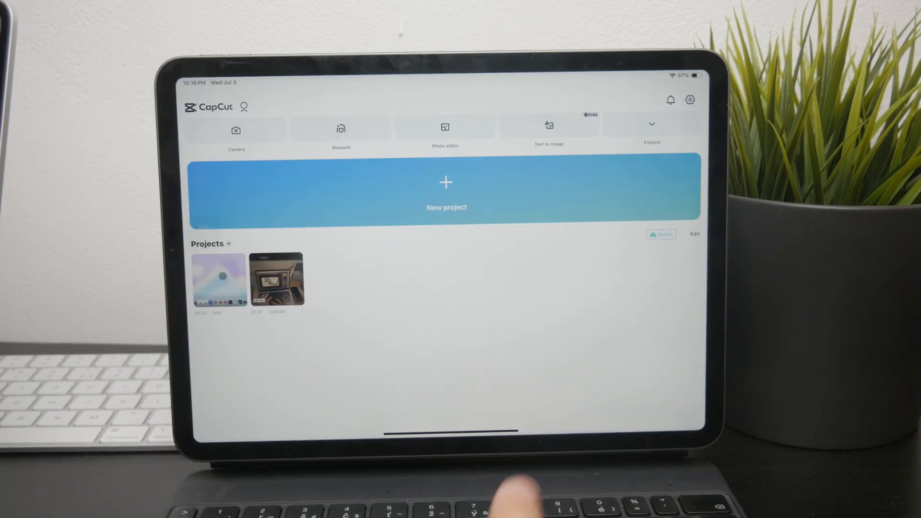